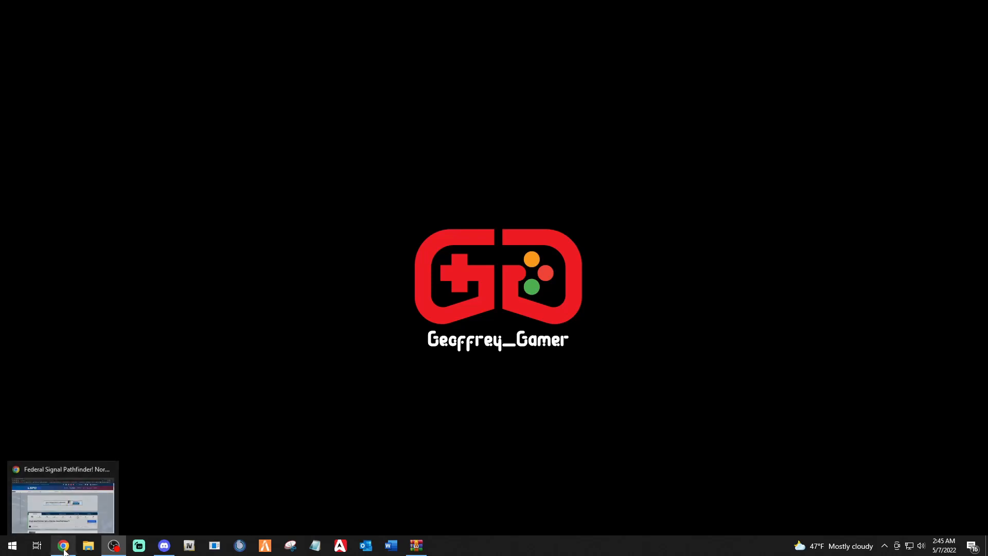
Bring up the Pathfinder siren page and play, then pause, the Rumbler Tones demo video
click(62, 545)
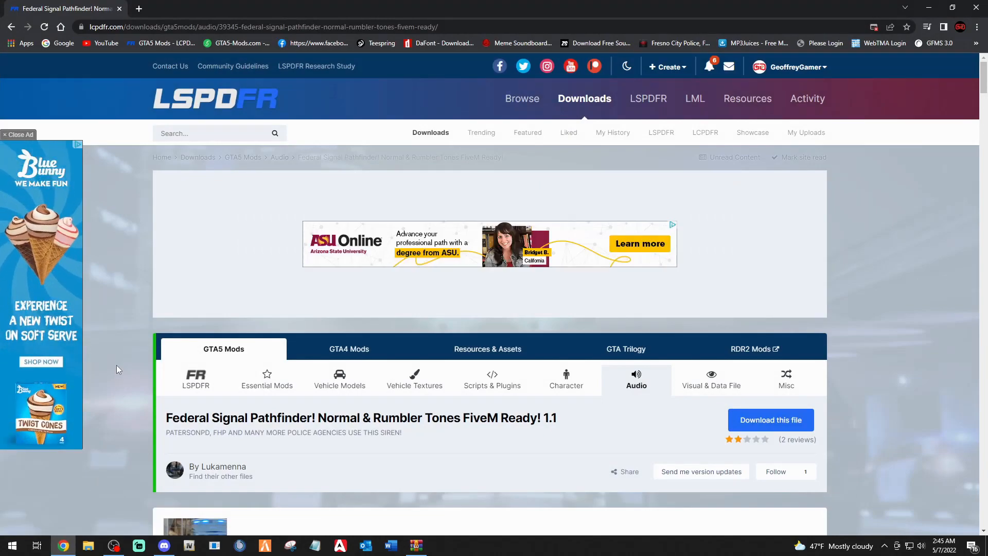
mouse_move(240, 429)
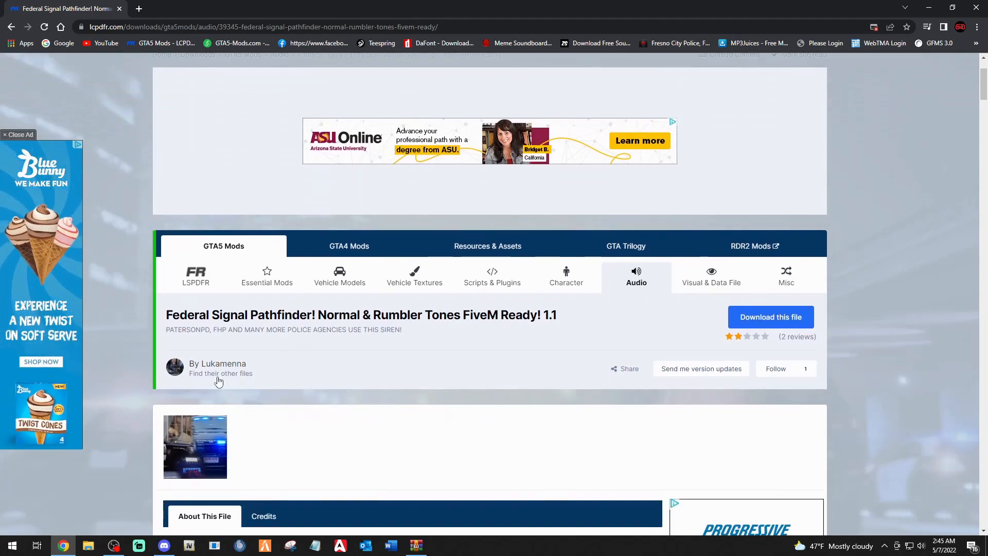
mouse_move(243, 373)
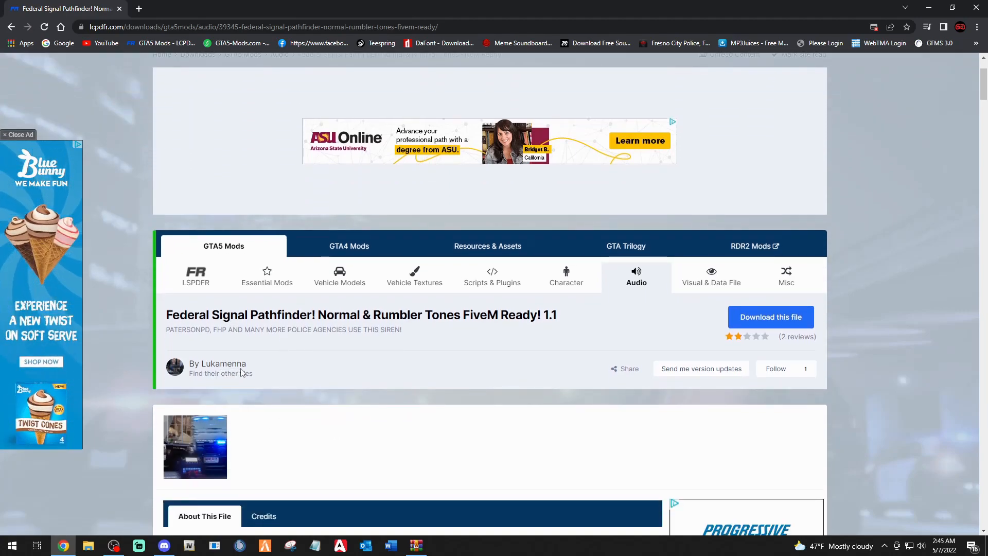
scroll(down, 3)
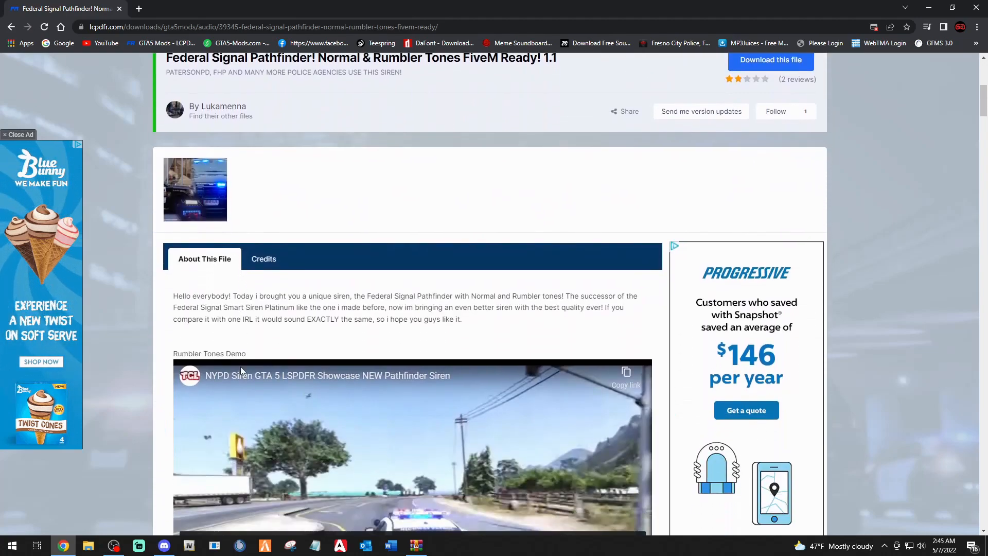
scroll(down, 3)
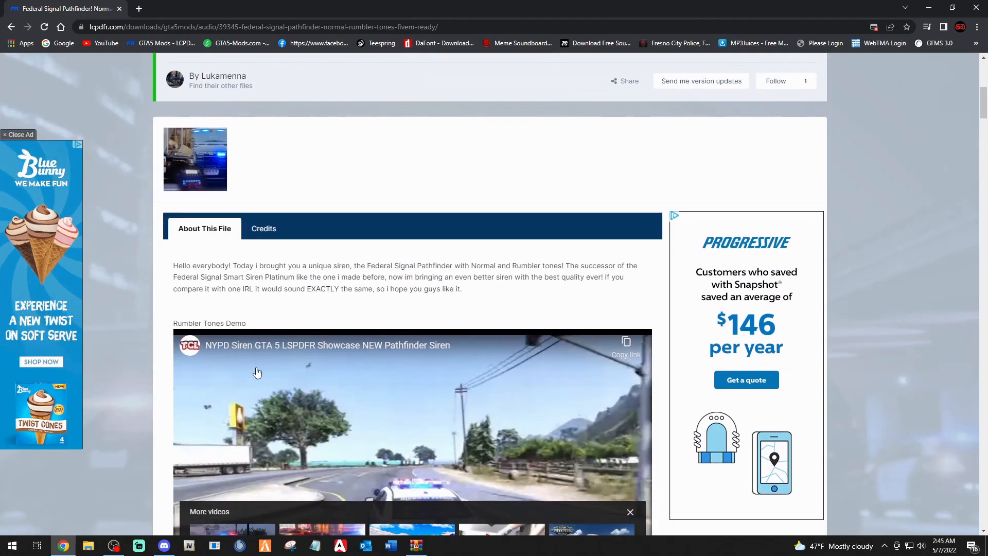
scroll(down, 3)
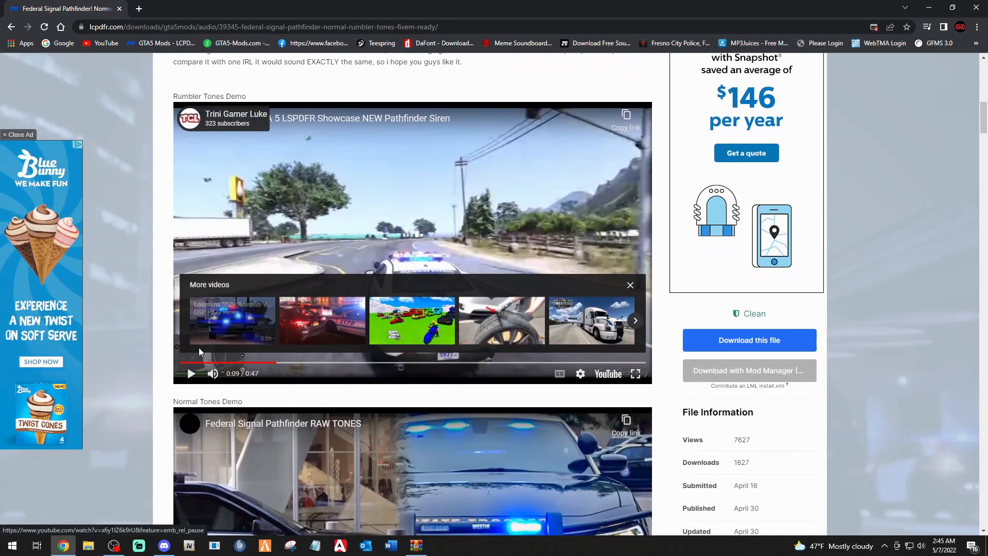
click(191, 373)
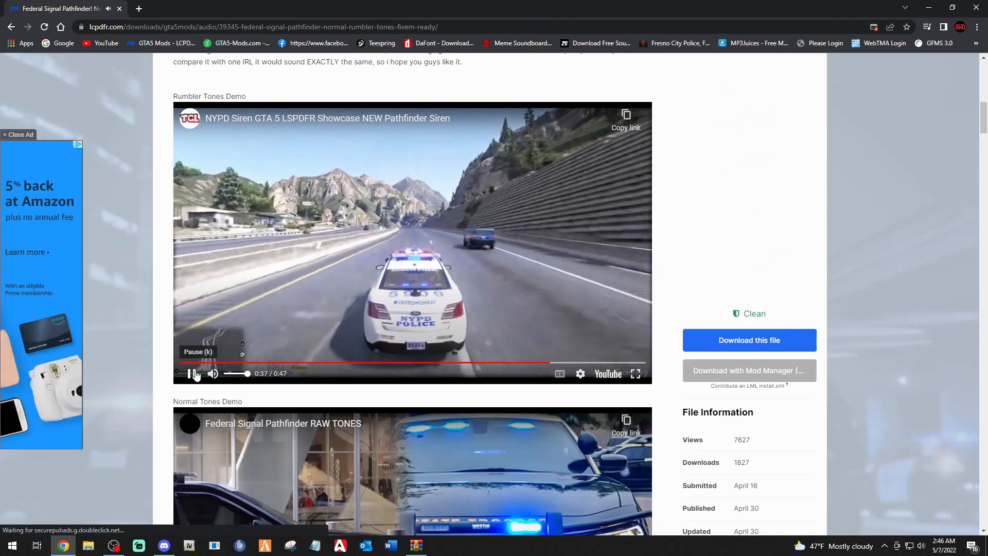
click(190, 373)
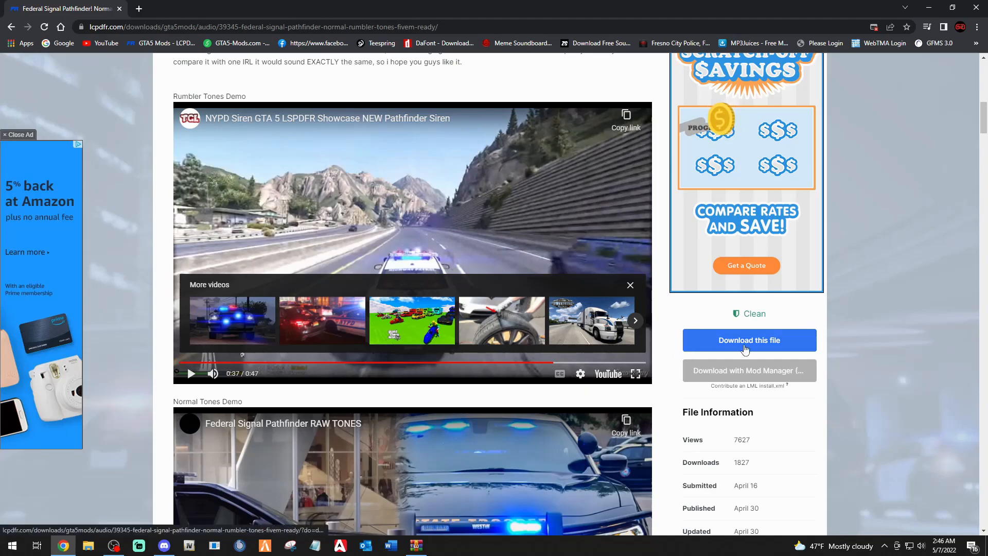
Download the PathfinderFiveM.rar main file from the download list, then close the list
click(750, 340)
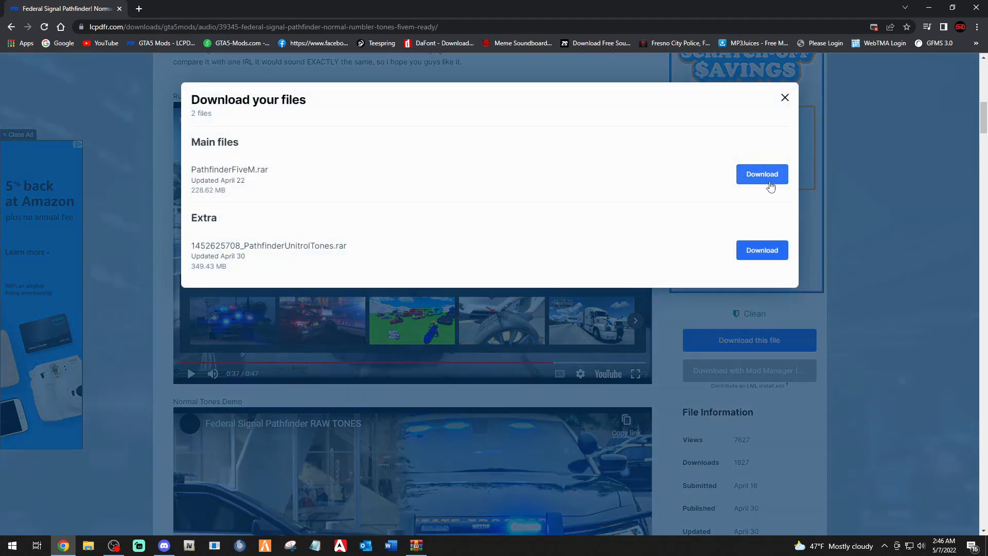
click(762, 174)
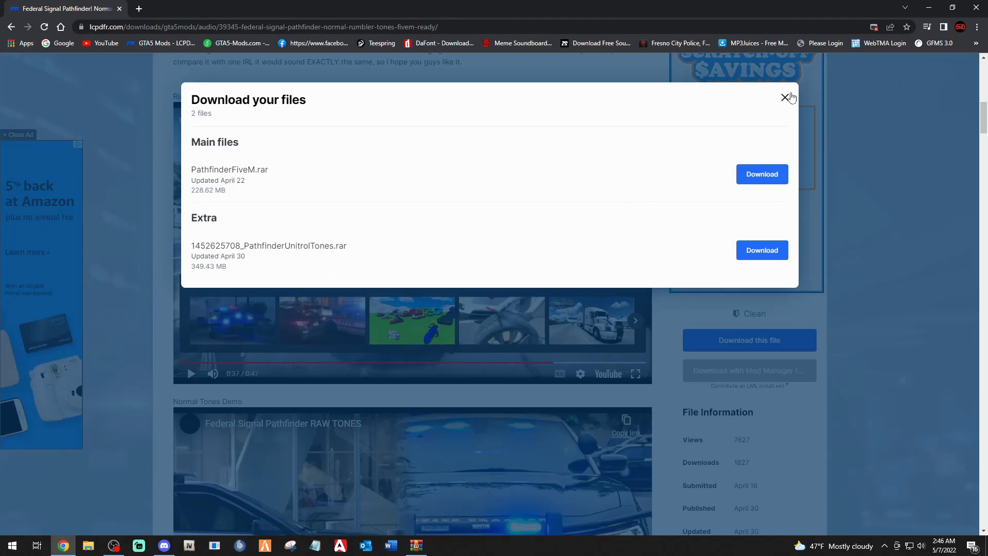
click(785, 98)
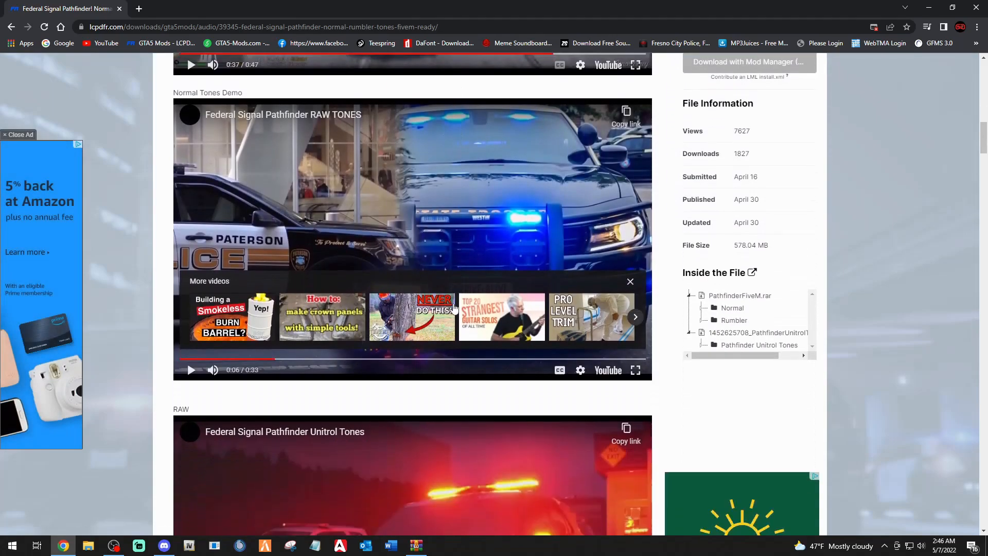
scroll(down, 3)
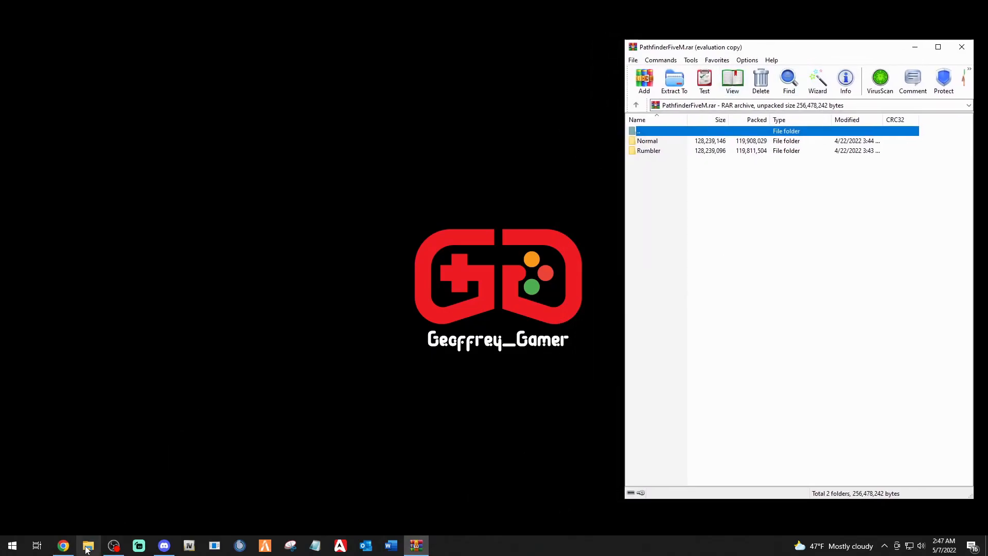
Browse in File Explorer to C:\Program Files (x86)\Steam\steamapps\common
click(87, 545)
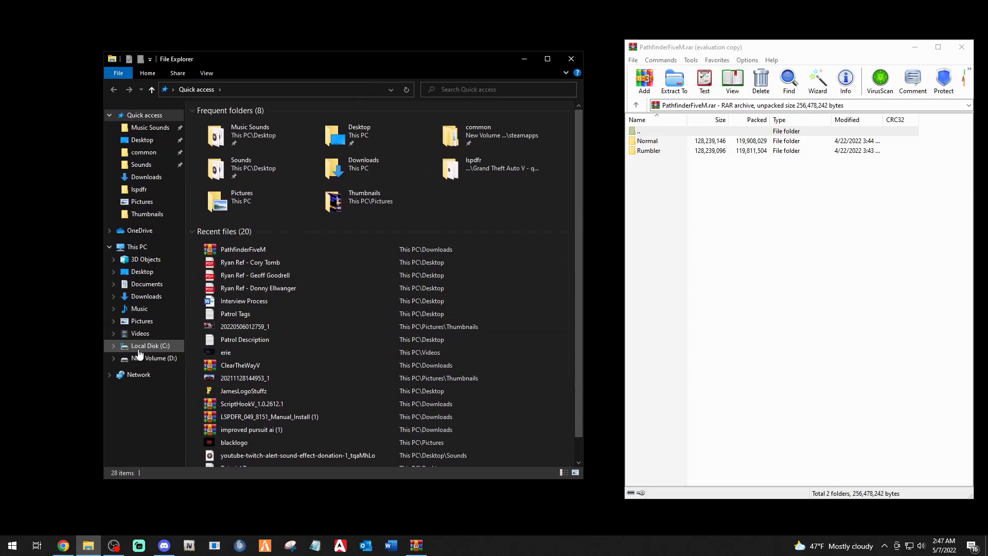
mouse_move(148, 350)
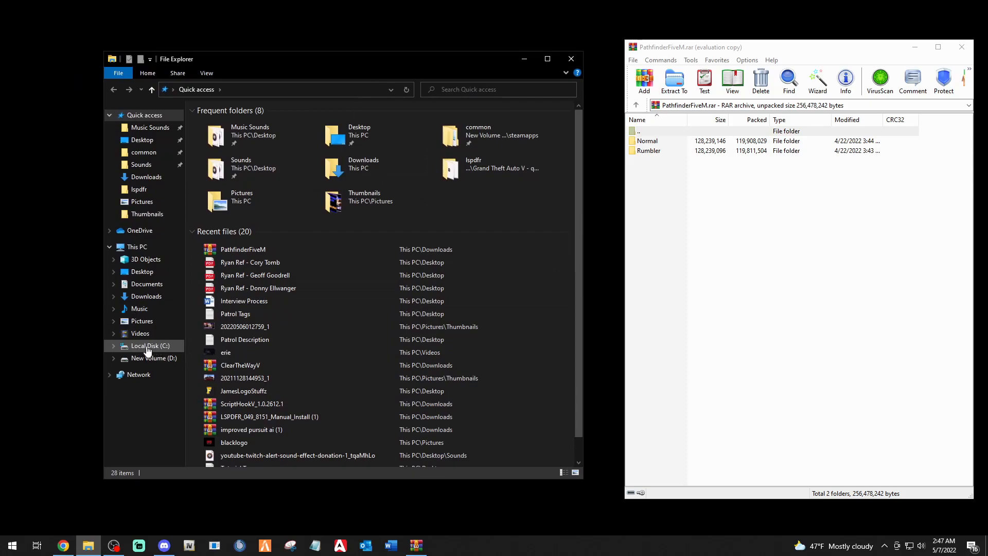
click(151, 345)
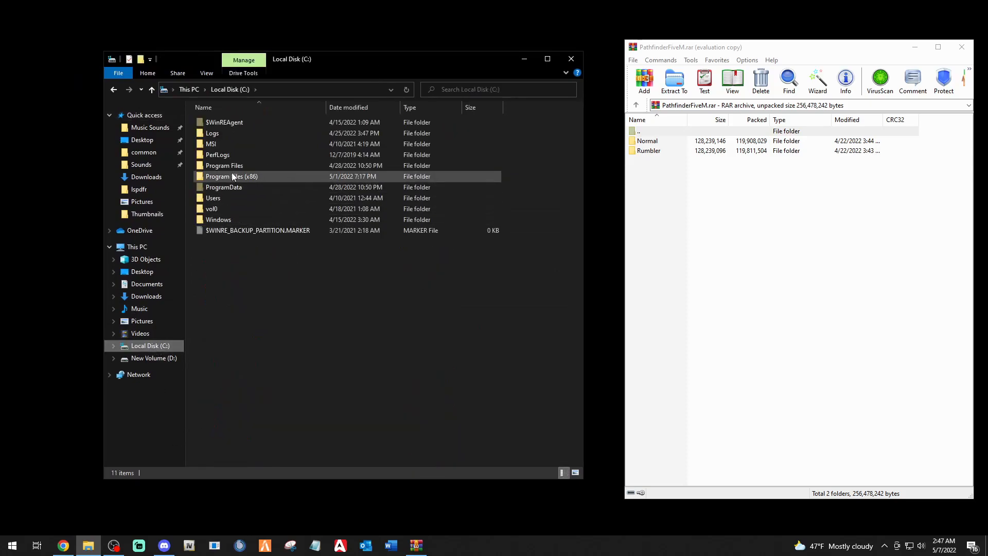
double_click(233, 176)
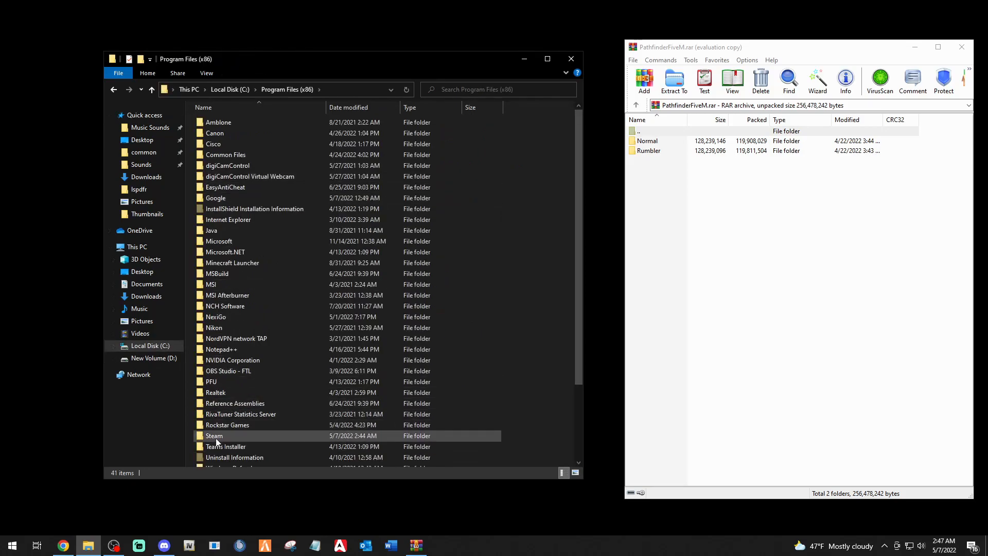
double_click(214, 435)
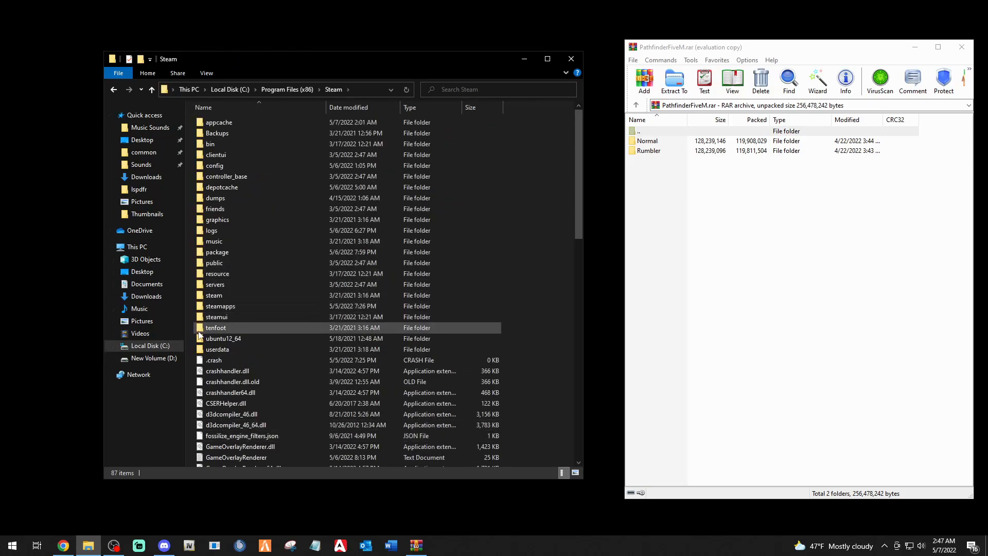
double_click(220, 306)
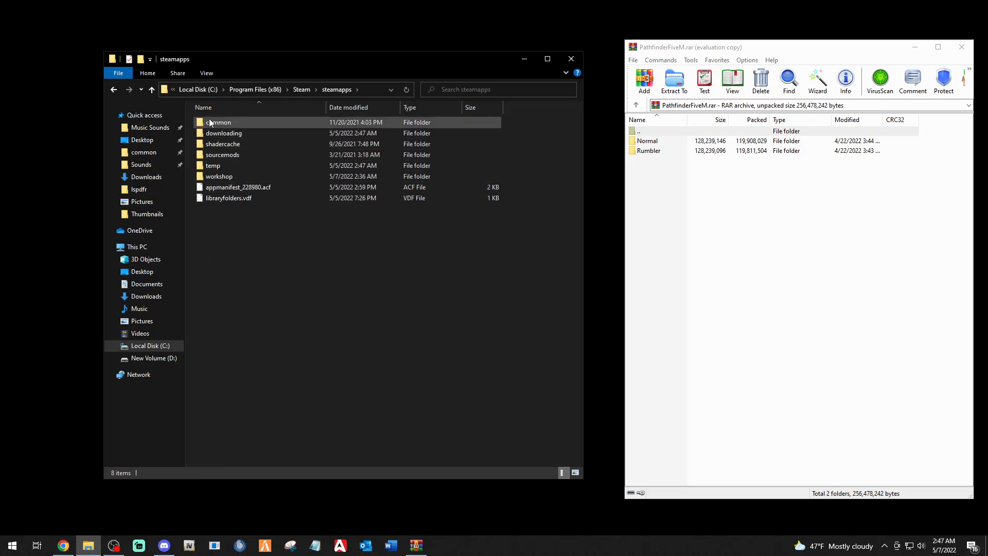
double_click(218, 122)
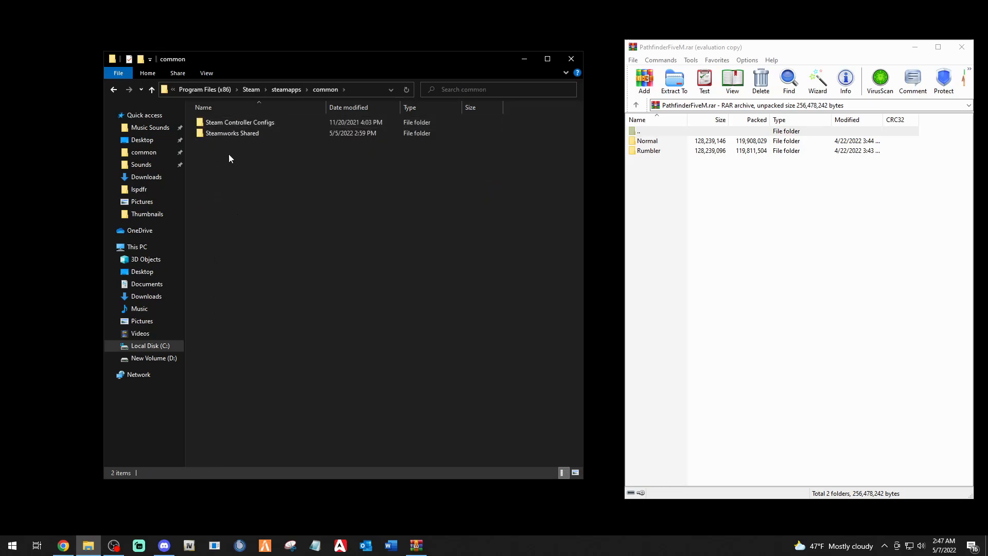
mouse_move(238, 309)
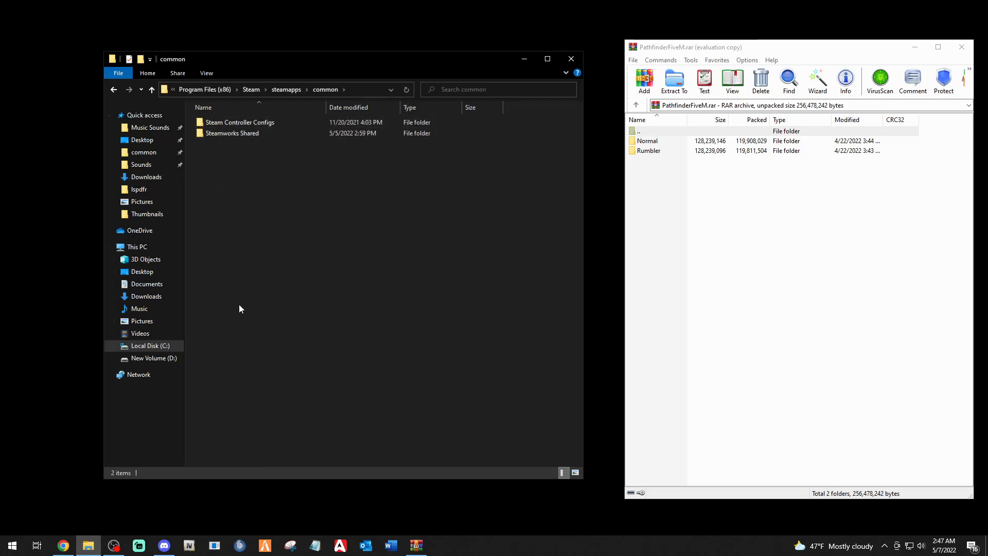
Navigate to the Grand Theft Auto V game folder in D:\SteamLibrary\steamapps
click(153, 358)
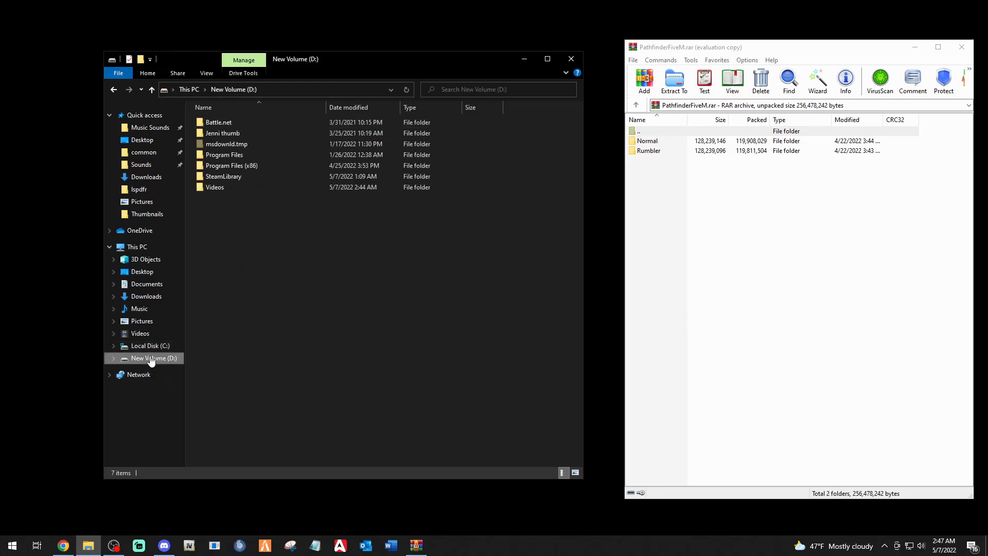
double_click(223, 177)
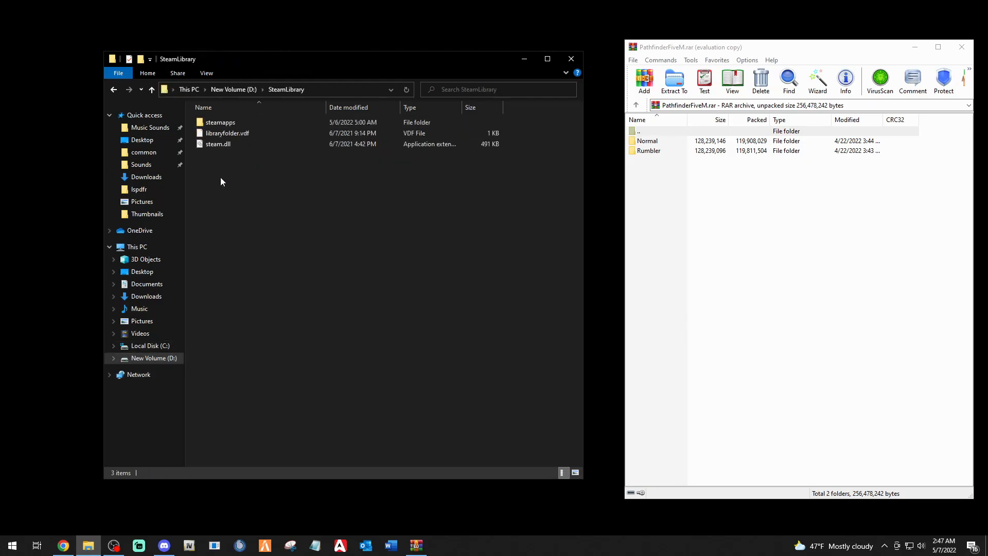
double_click(221, 123)
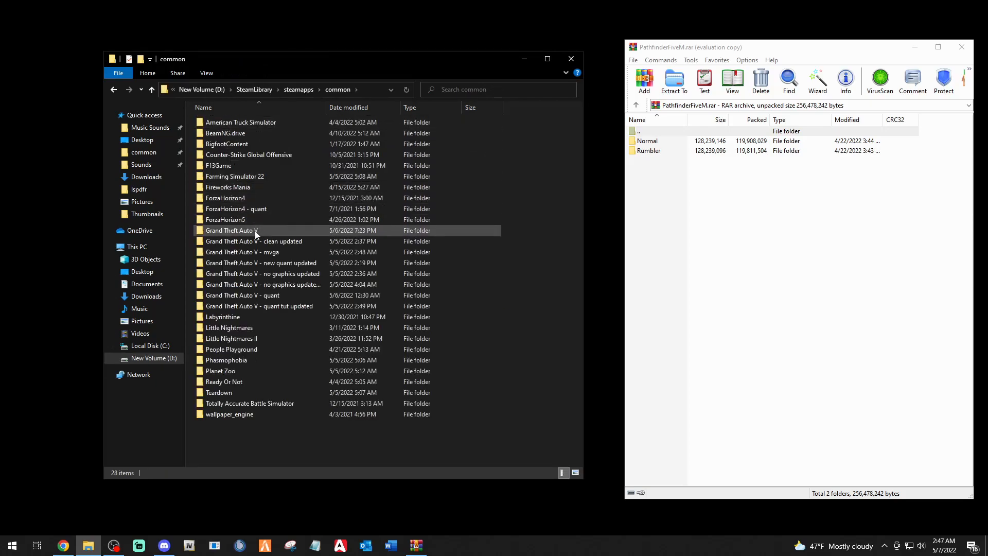
mouse_move(231, 230)
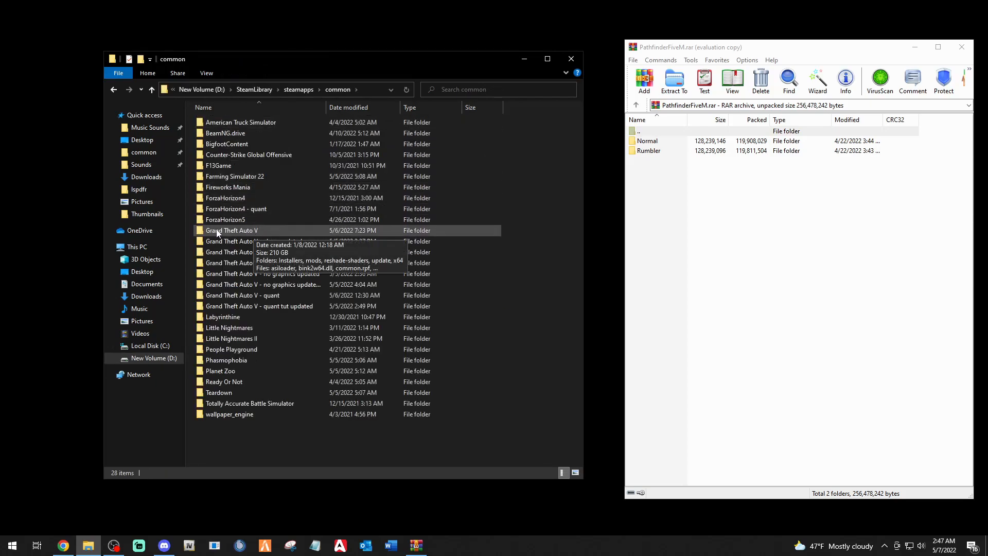
mouse_move(230, 339)
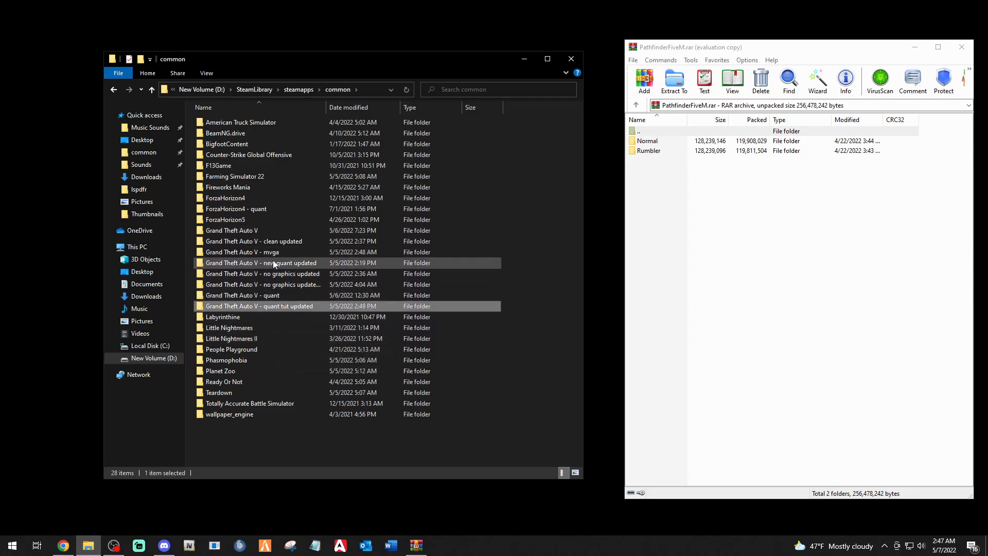
click(242, 252)
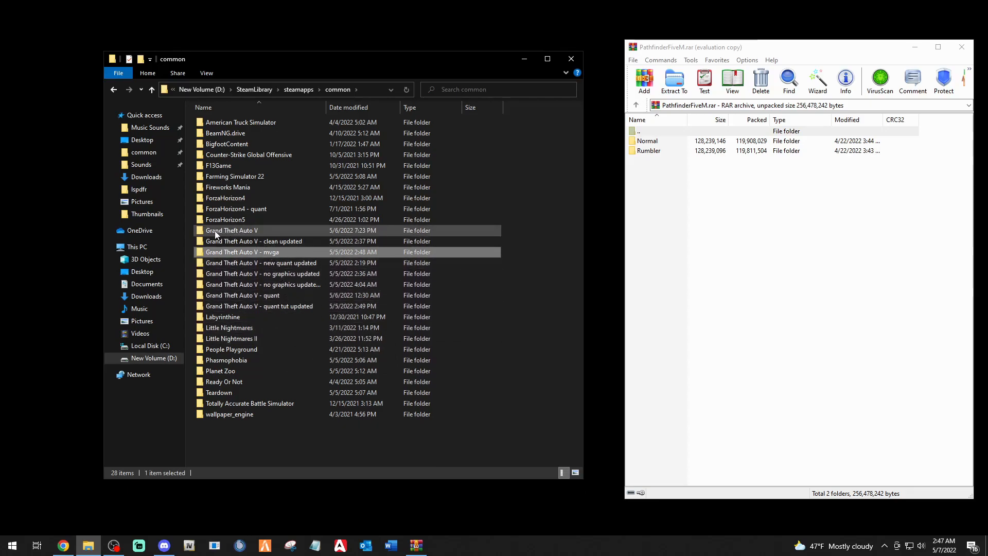
double_click(231, 231)
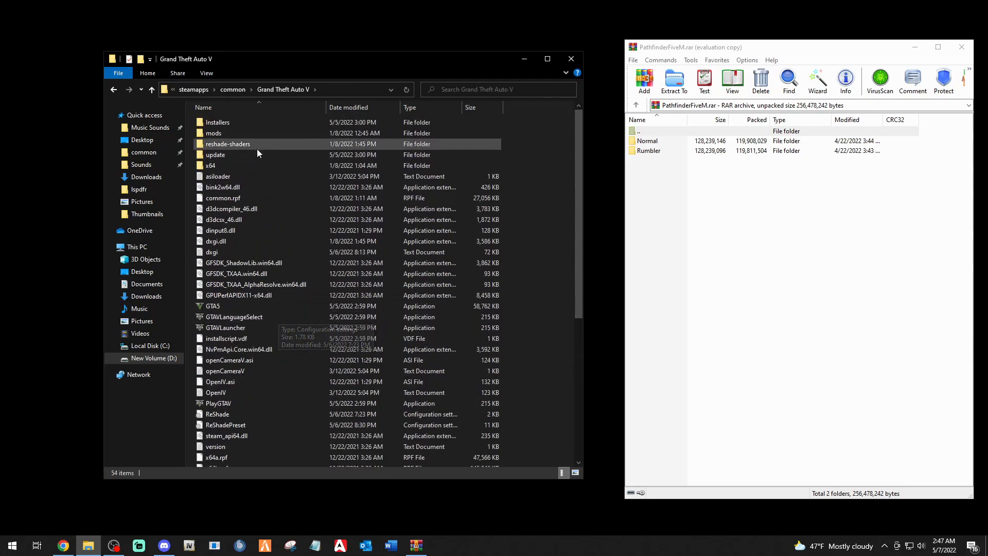
click(215, 154)
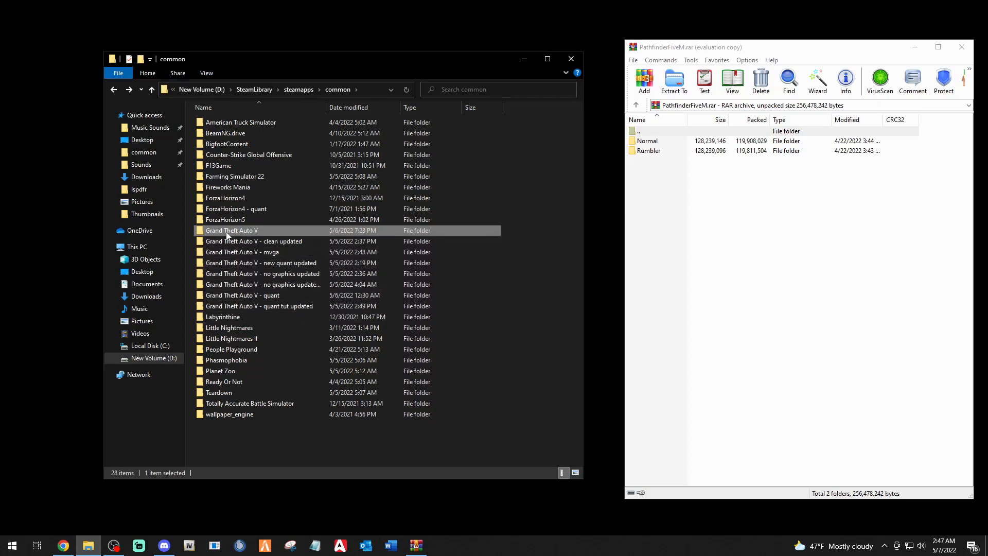
double_click(232, 230)
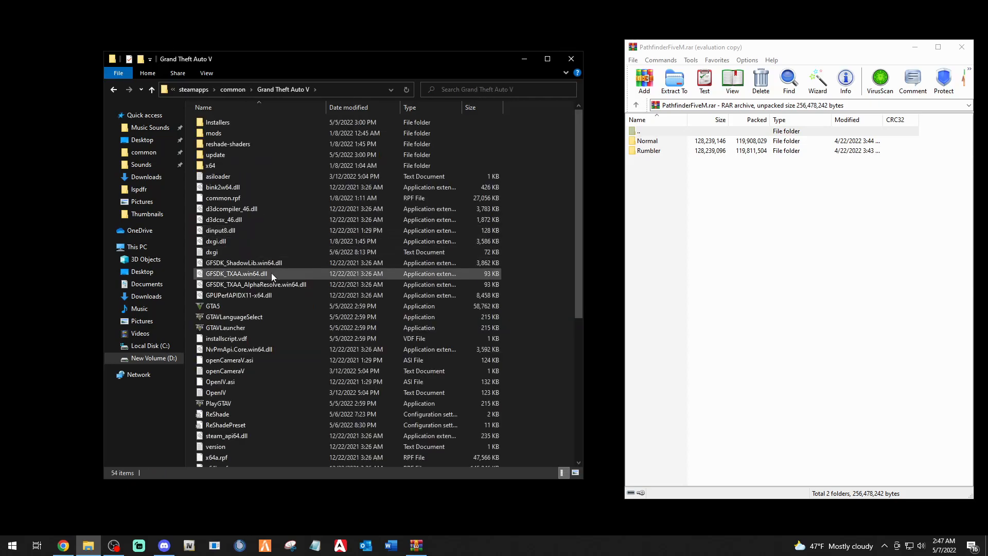
Open x64\audio\sfx and select the existing RESIDENT.rpf file
click(217, 176)
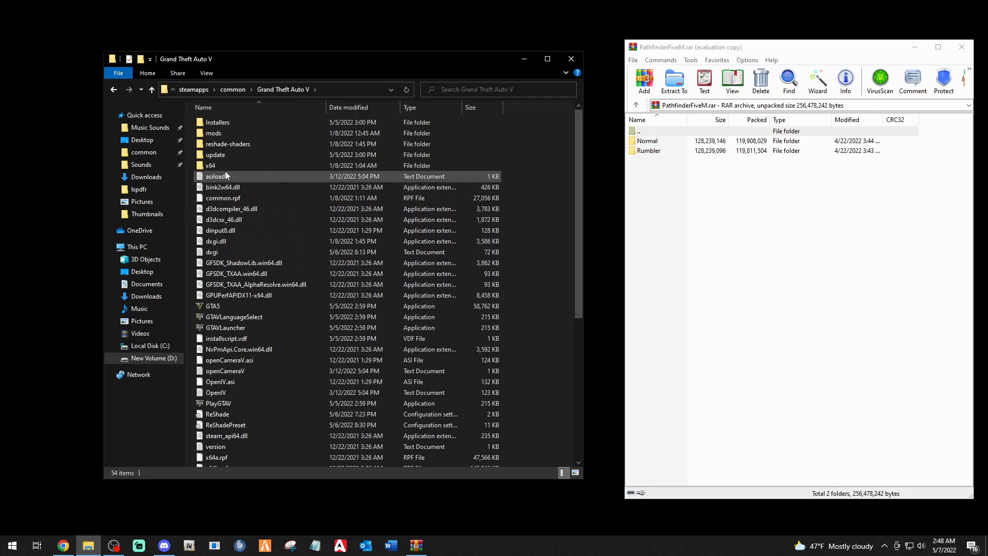
double_click(211, 165)
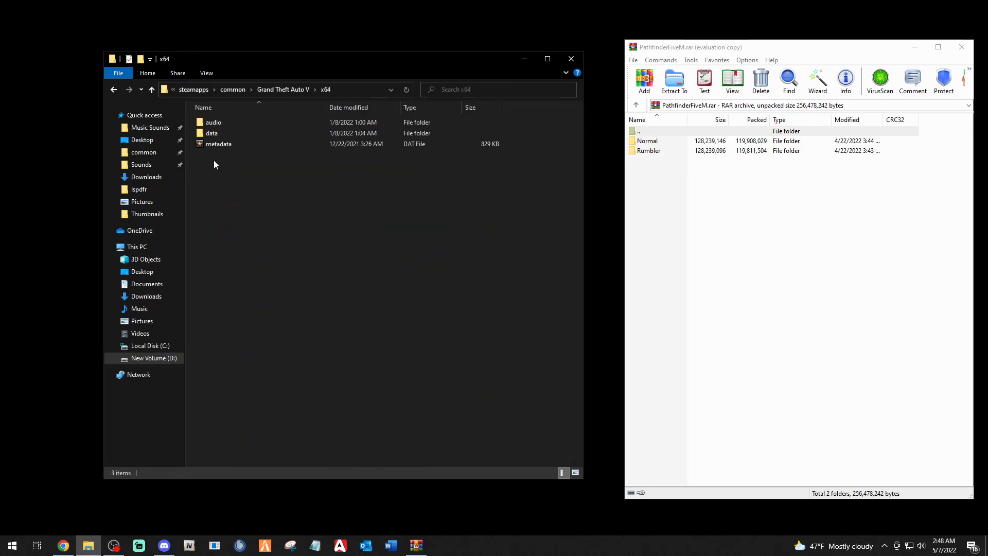
double_click(213, 122)
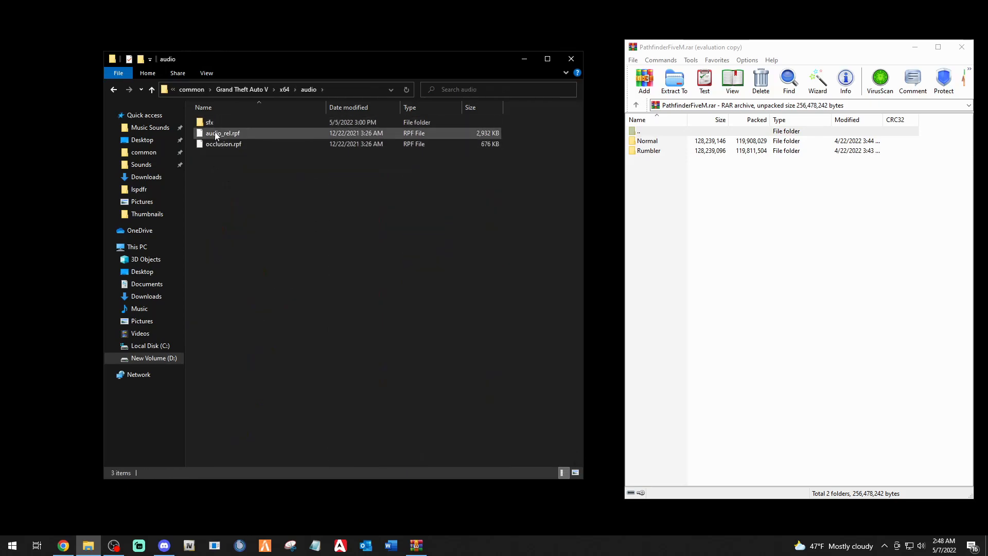
double_click(208, 122)
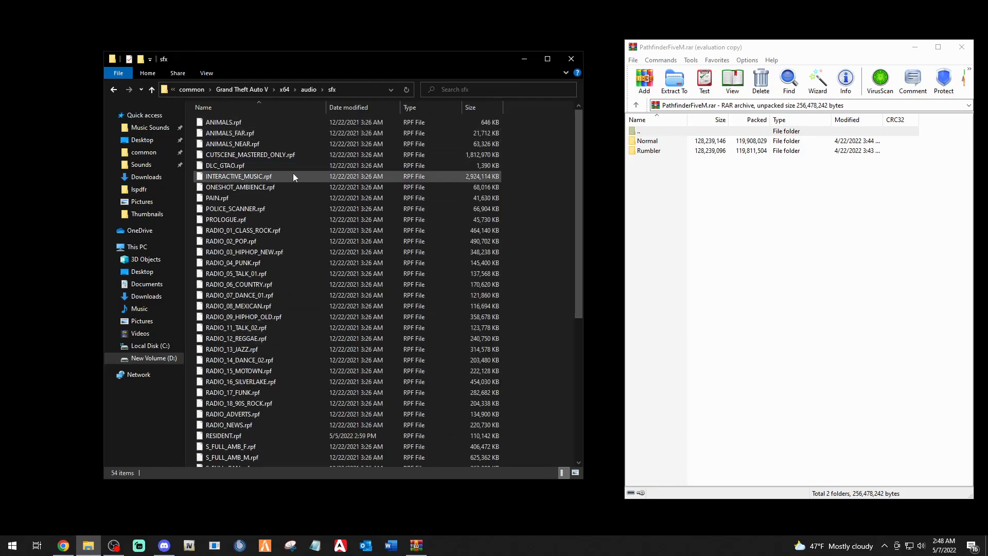
mouse_move(390, 176)
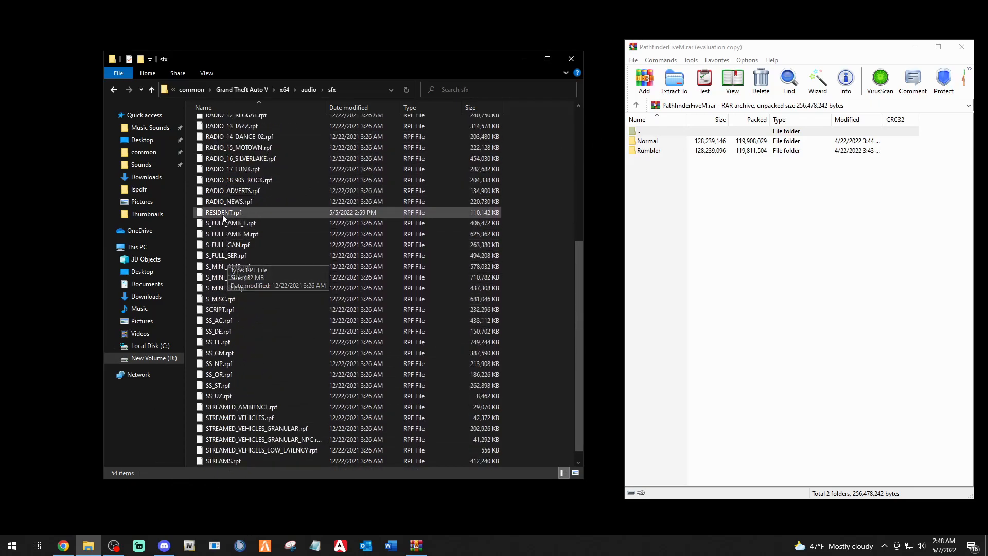
click(223, 212)
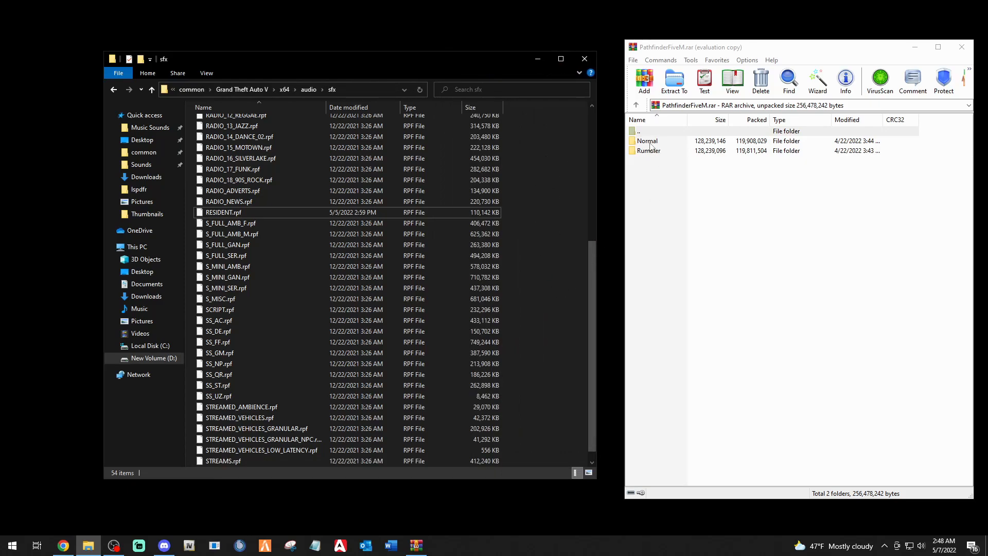
Browse the archive's Normal folder, then the Rumbler folder and its FIVEM subfolder
double_click(648, 140)
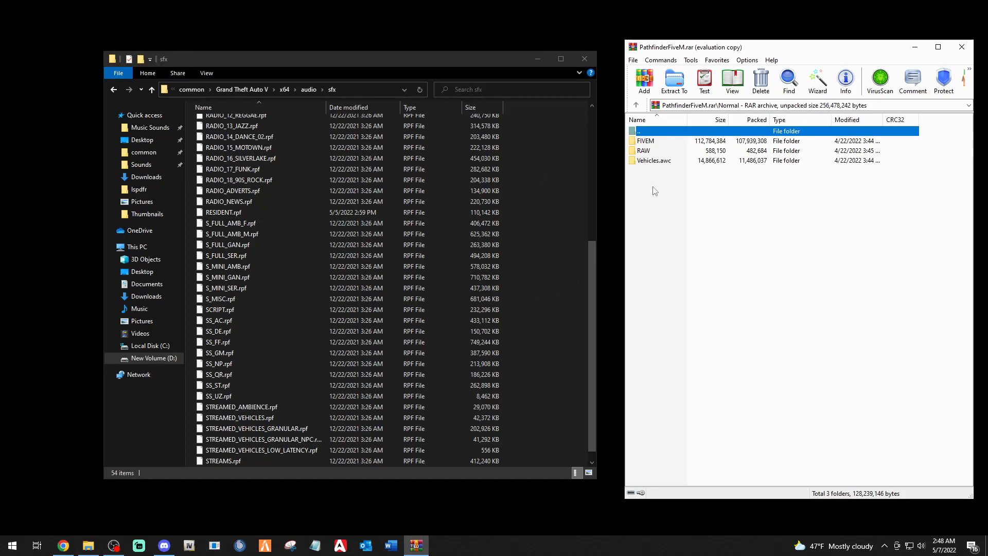
double_click(645, 140)
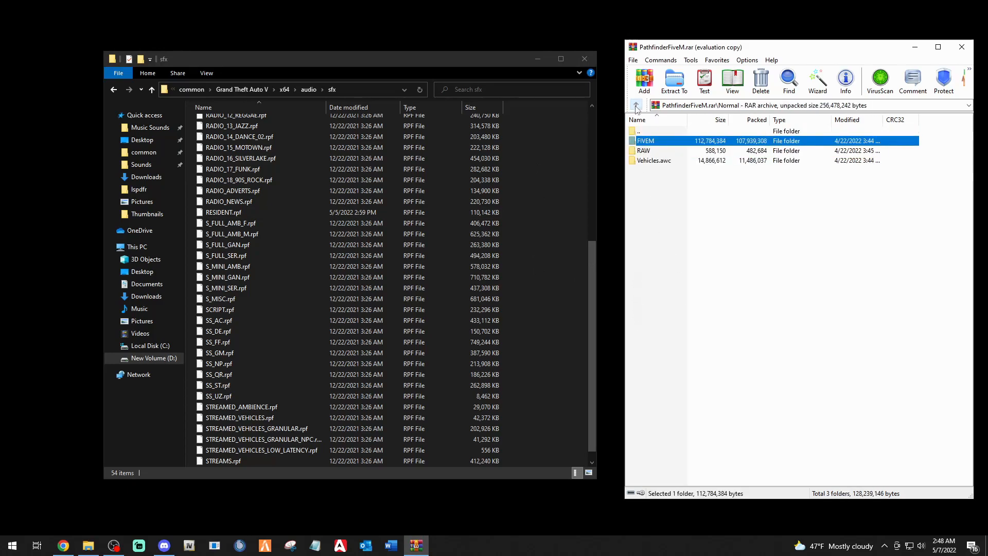
click(636, 105)
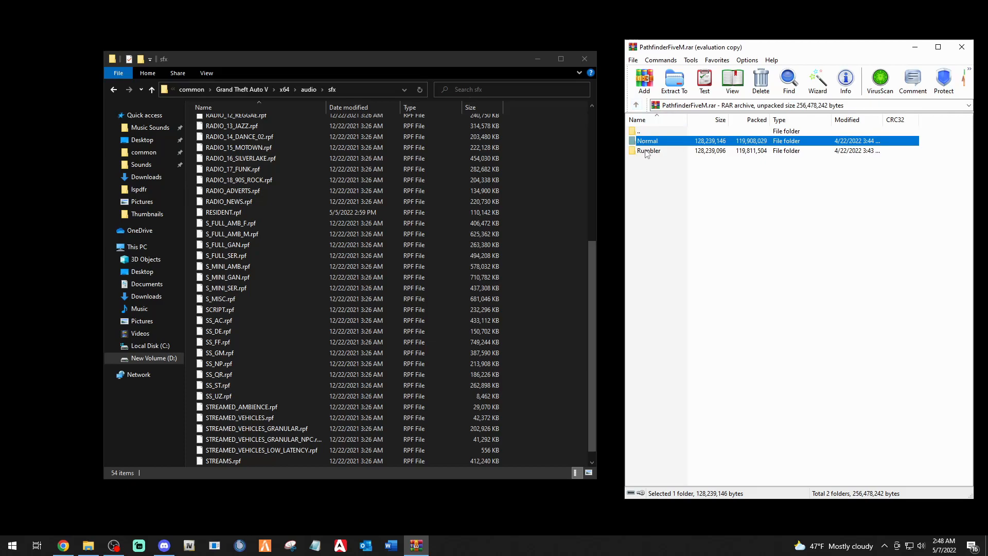
double_click(649, 151)
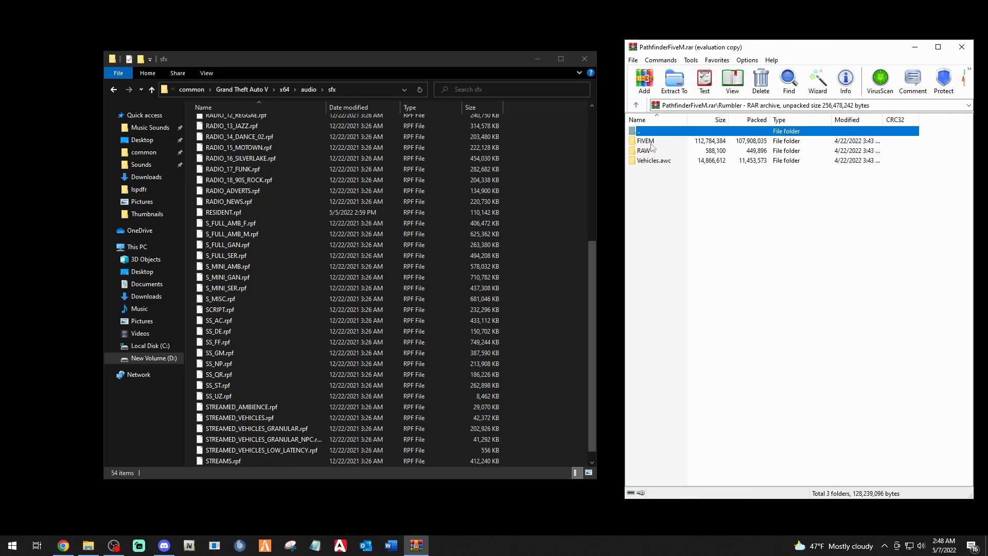
mouse_move(657, 160)
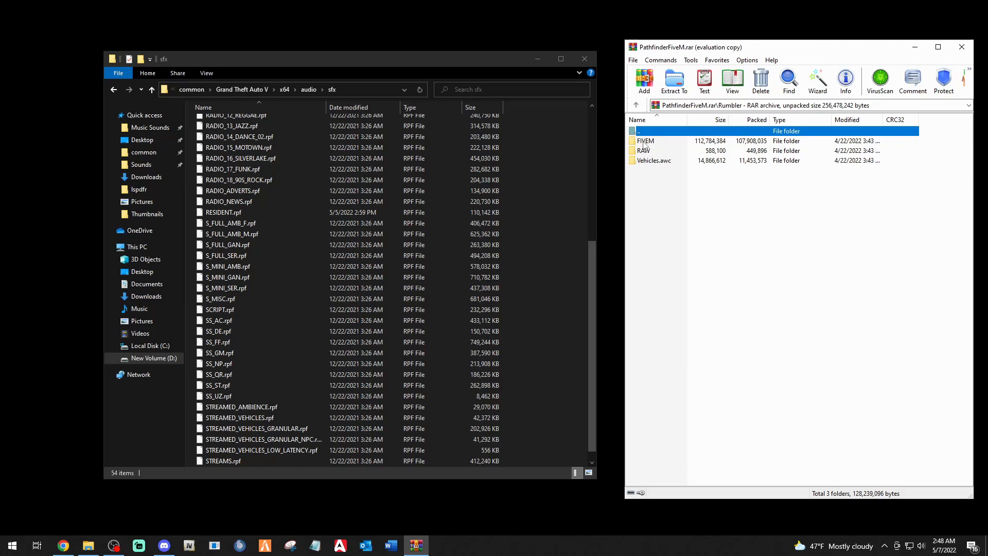
double_click(645, 141)
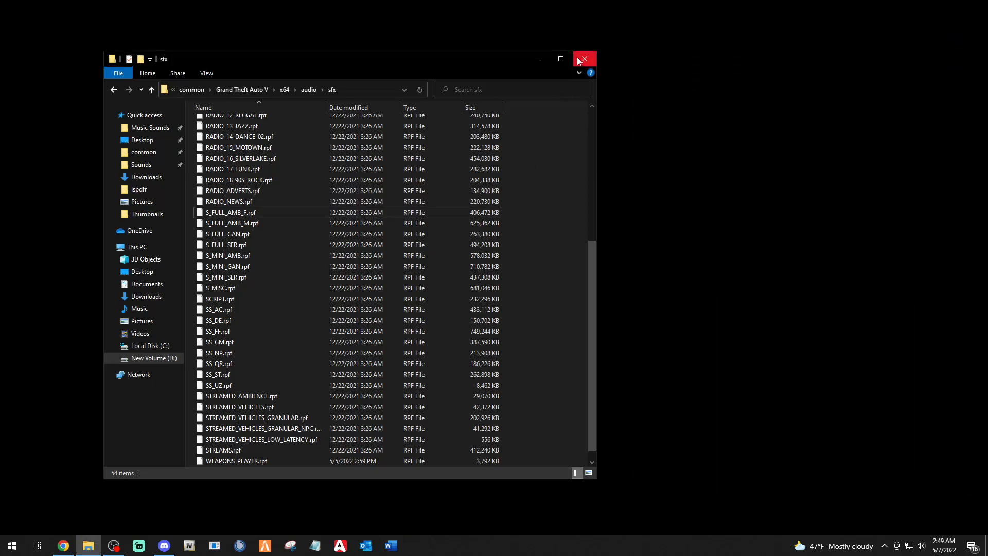
click(584, 58)
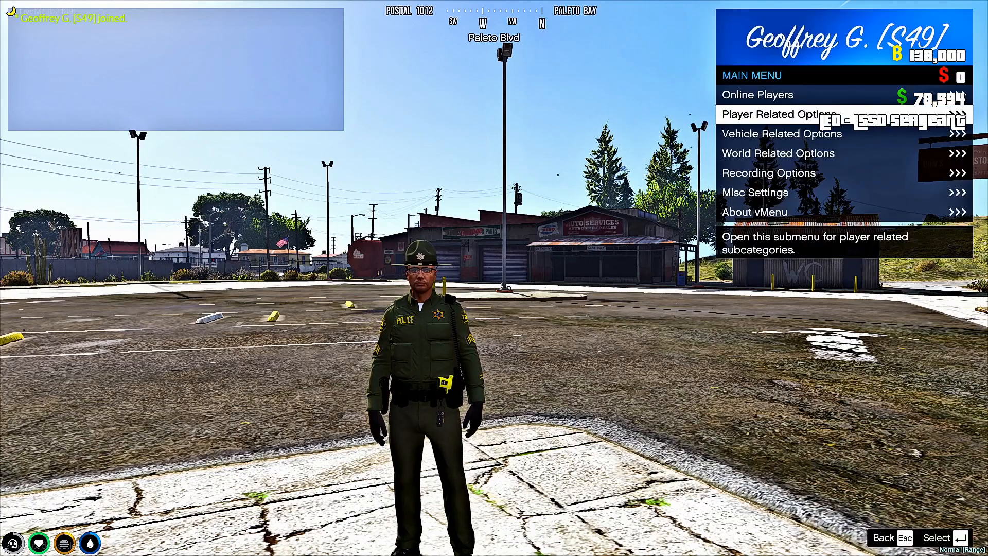
Spawn the 2015 Charger Paleto from vMenu's Saved Vehicles > Emergency list
click(781, 134)
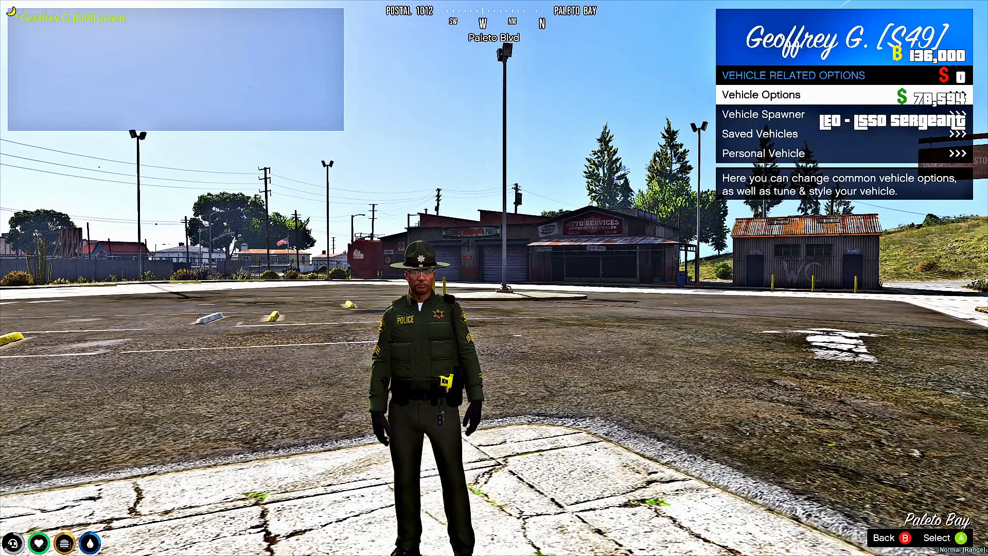
click(759, 133)
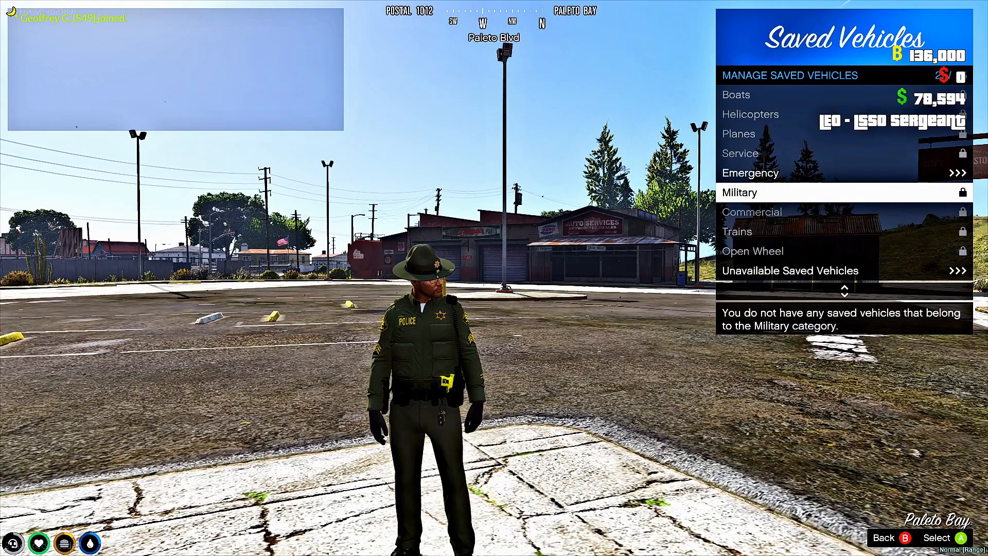
click(751, 173)
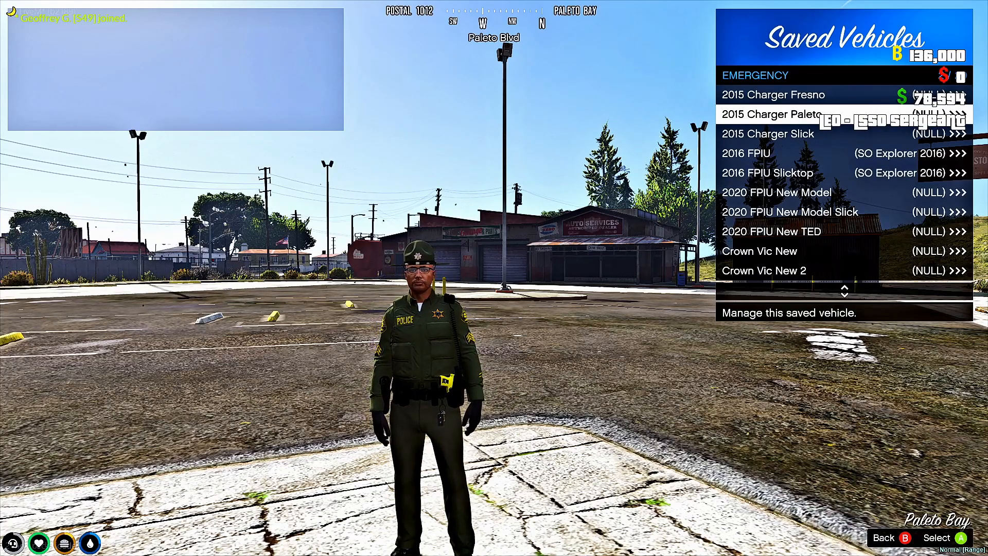
click(777, 114)
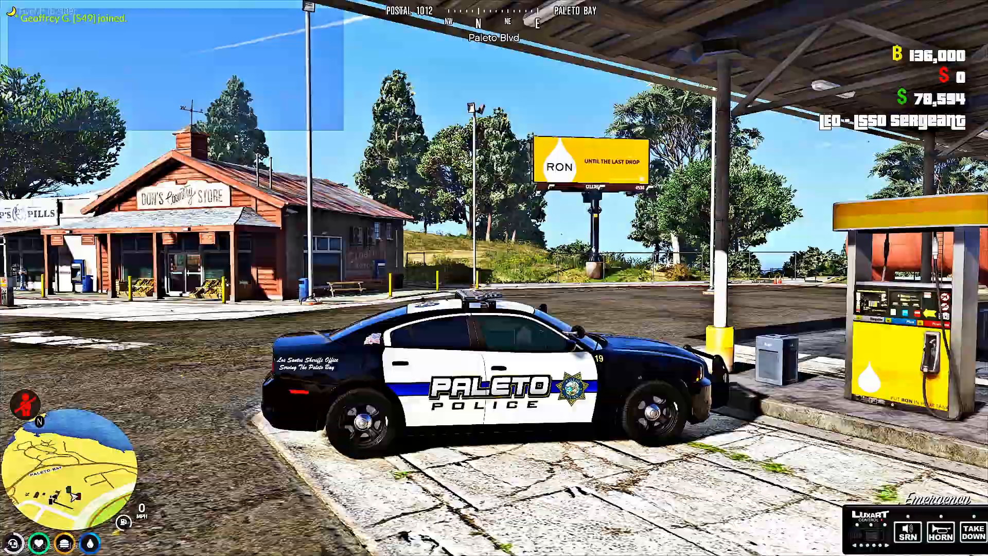
Enter the Paleto Police Charger and drive off from the gas station
key(w)
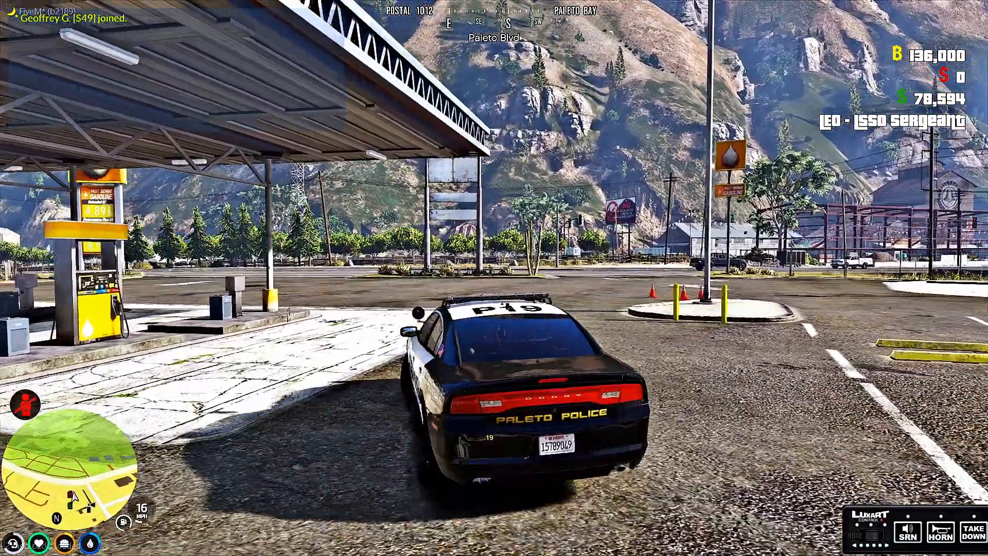
Switch on the emergency lights and drive north along Great Ocean Hwy onto Paleto Blvd
key(w)
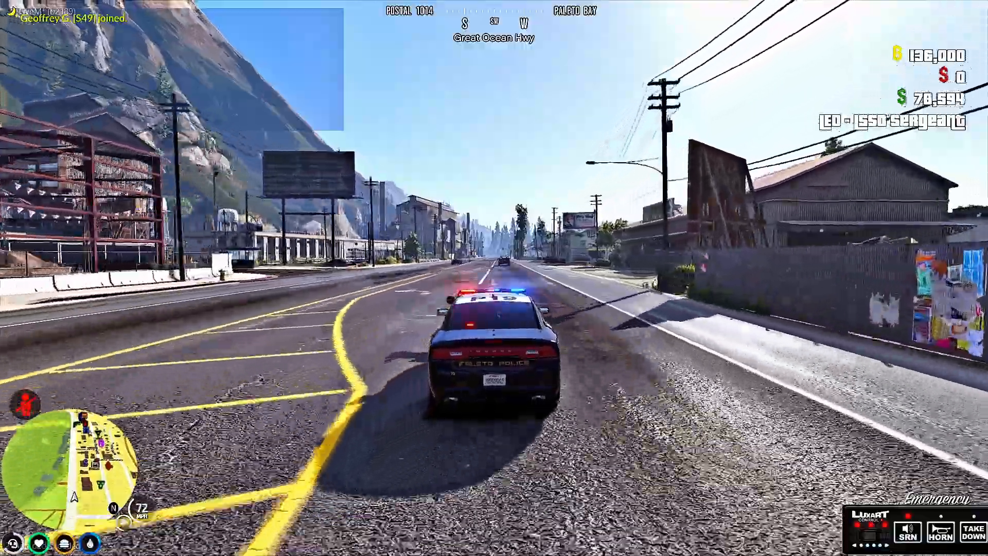
key(w)
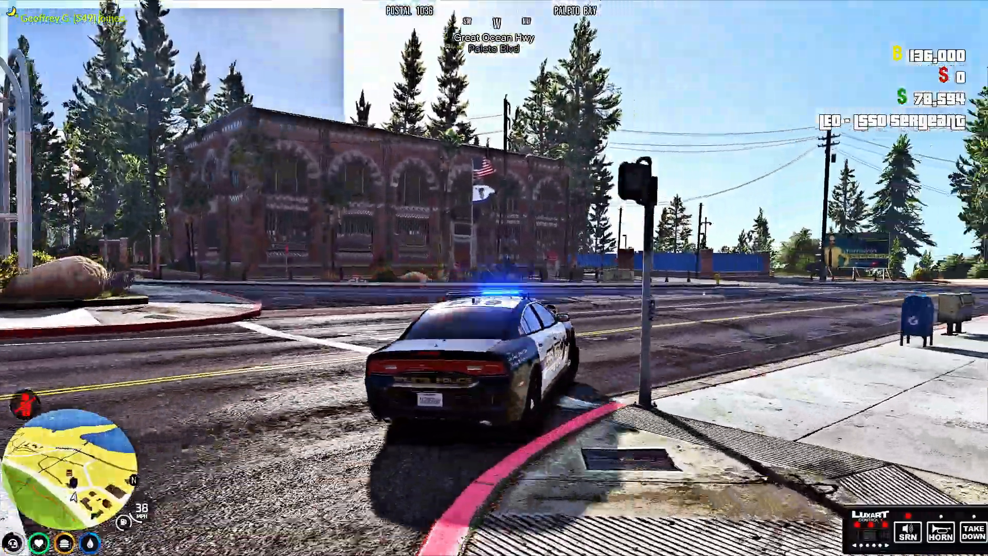
key(w)
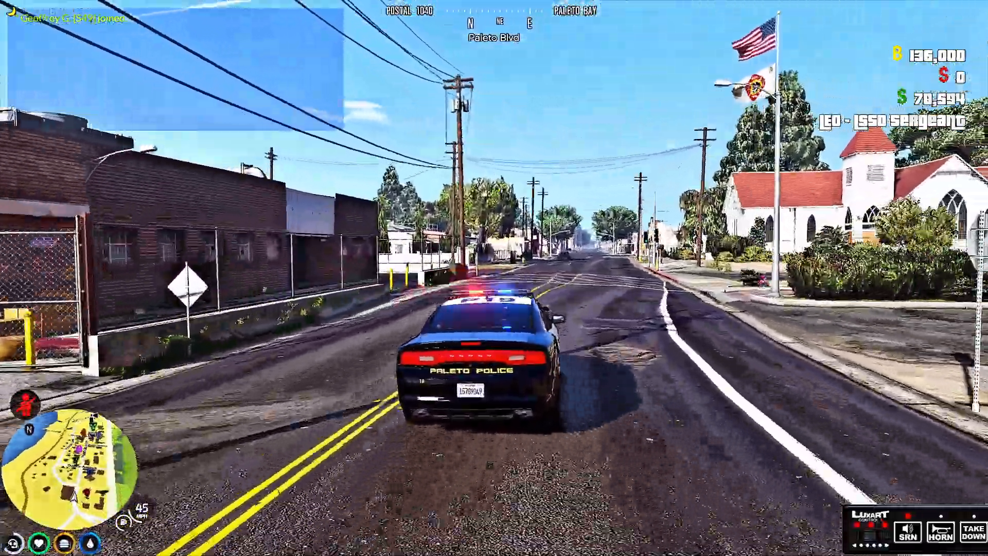
Loop the lit patrol car through Paleto Bay and head south on Great Ocean Hwy
key(w)
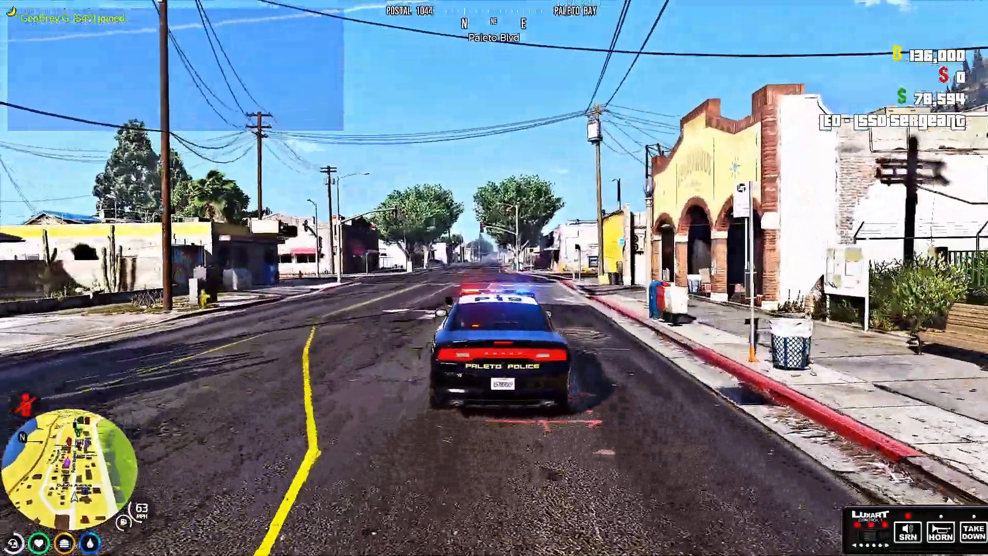
key(w)
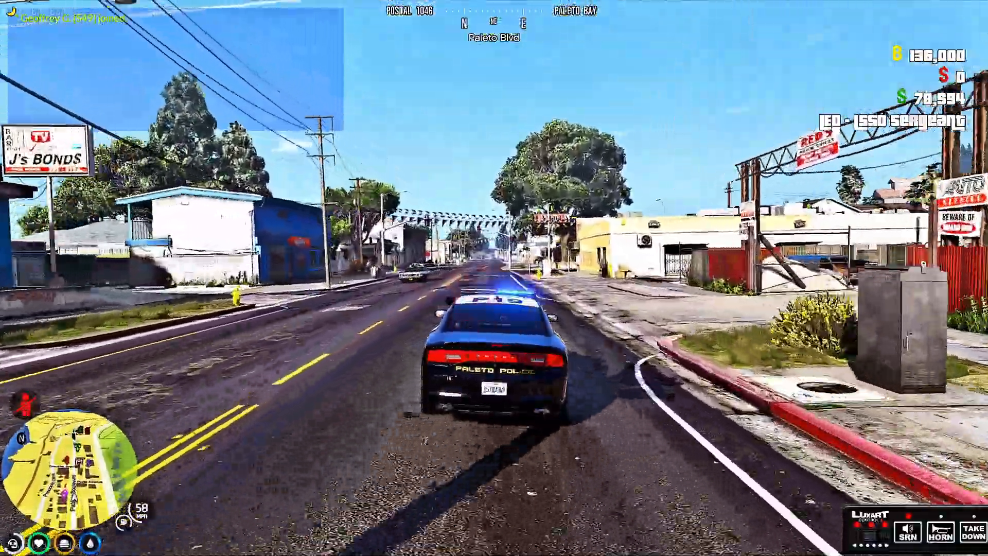
key(w)
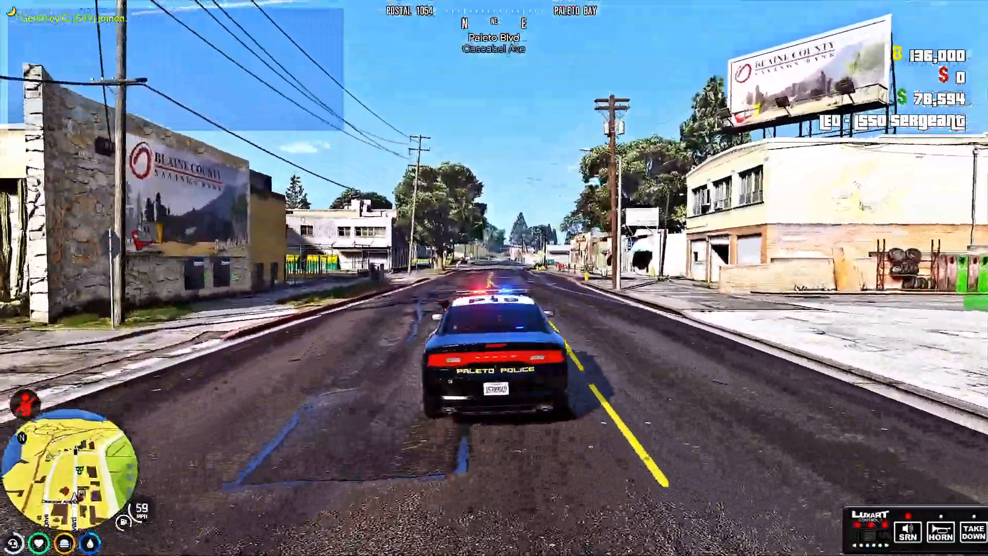
key(w)
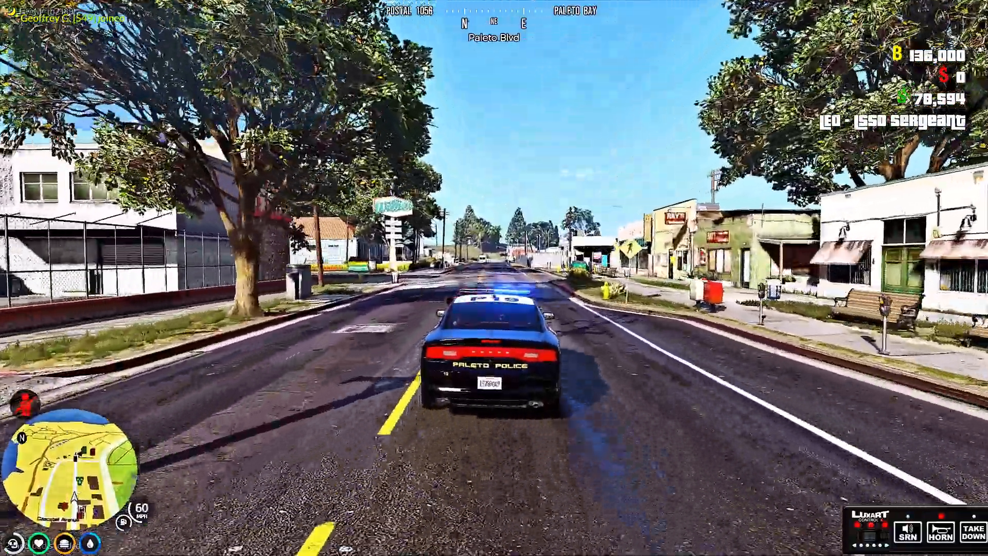
key(w)
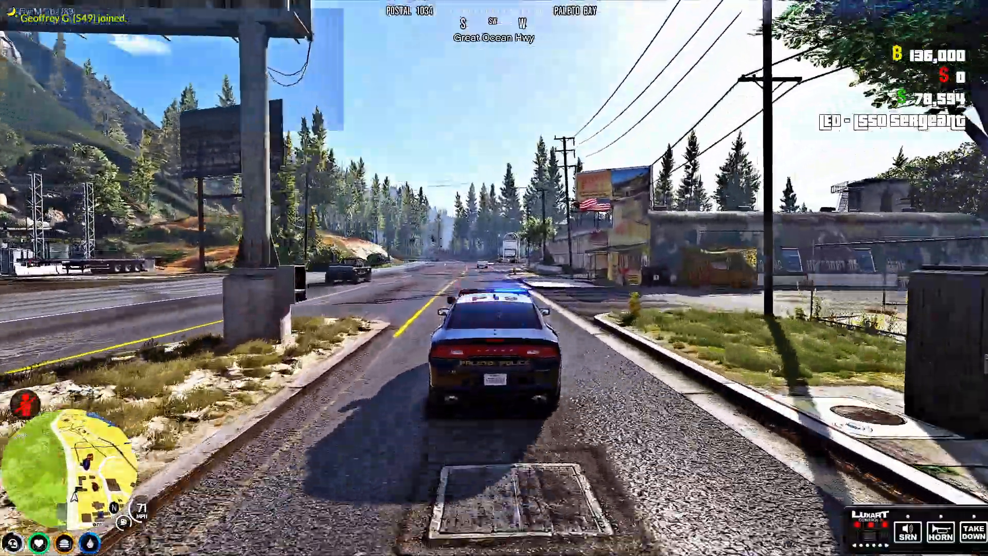
key(w)
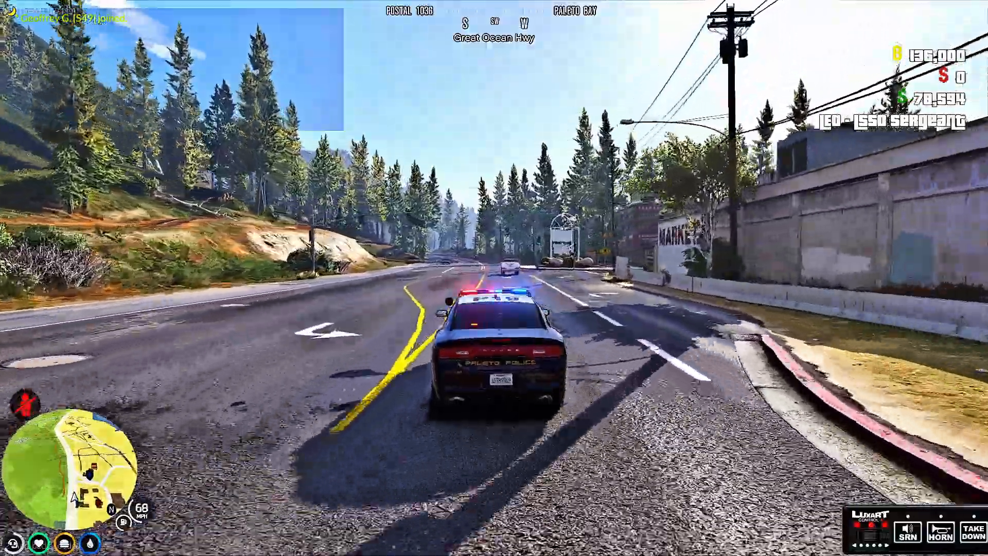